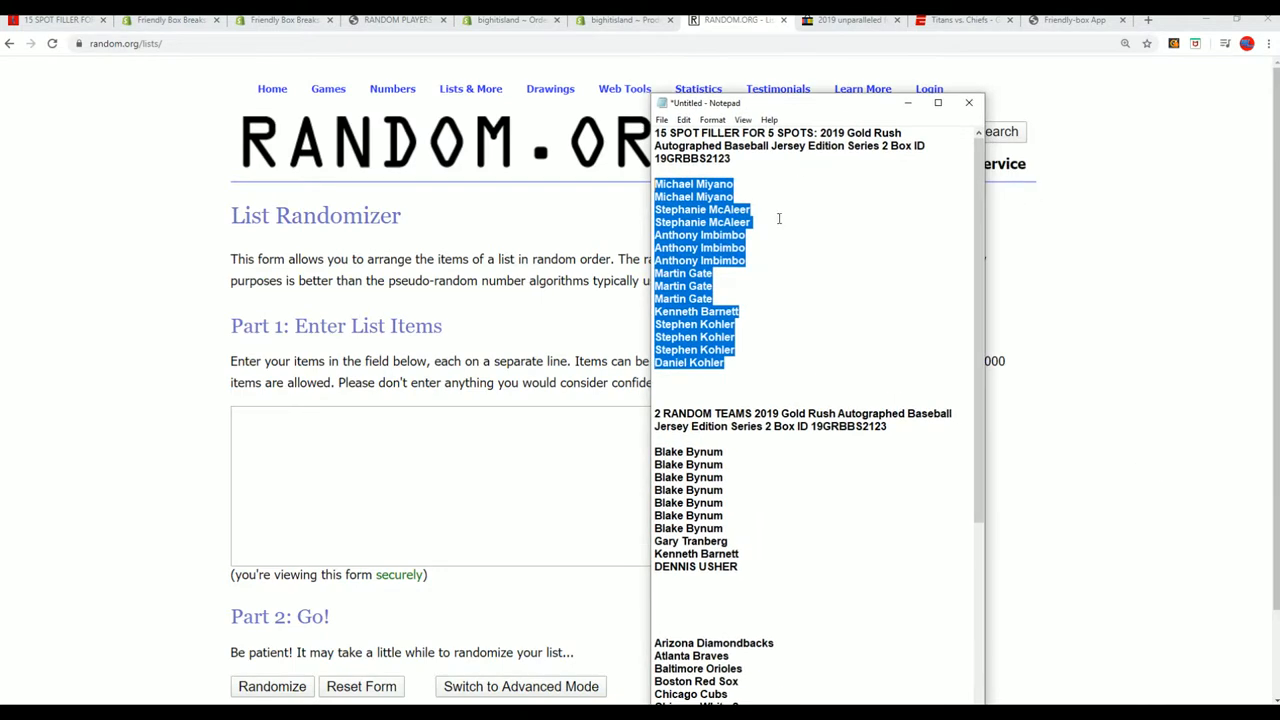
- Select the 15 filler names in Notepad for copying into the randomizer's list field
left_click(696, 300)
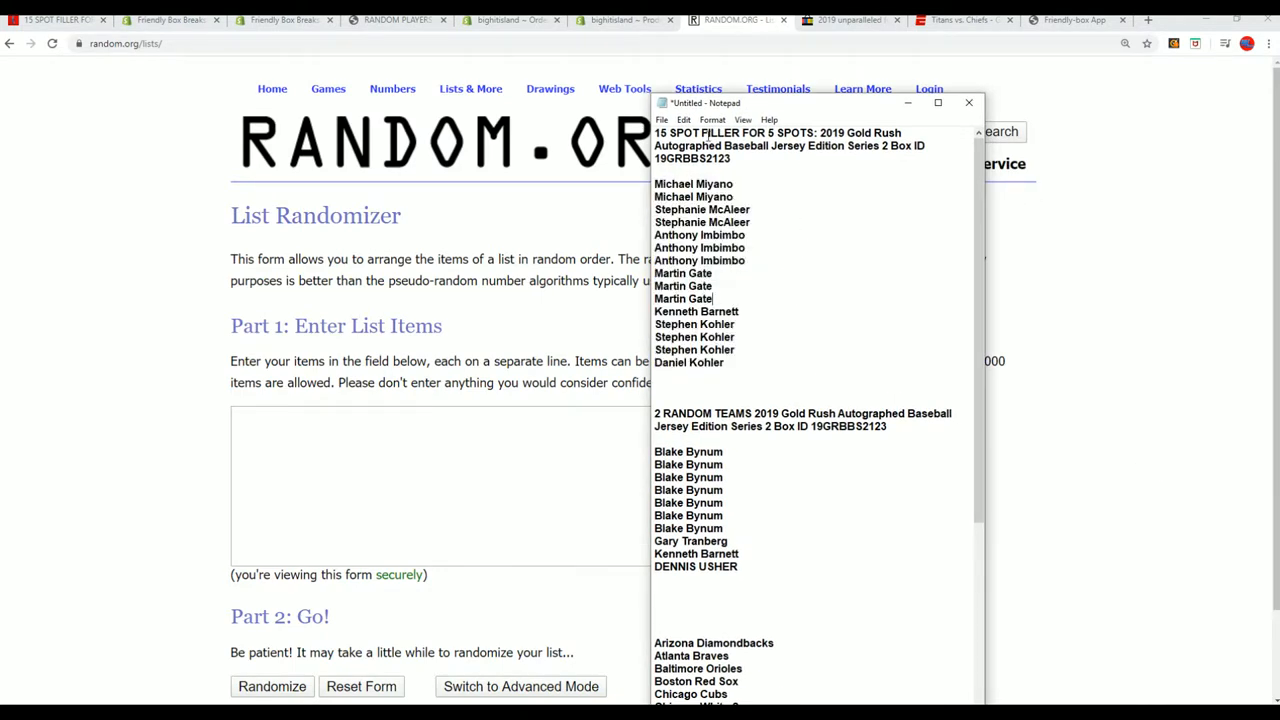
left_click_drag(654, 184, 724, 362)
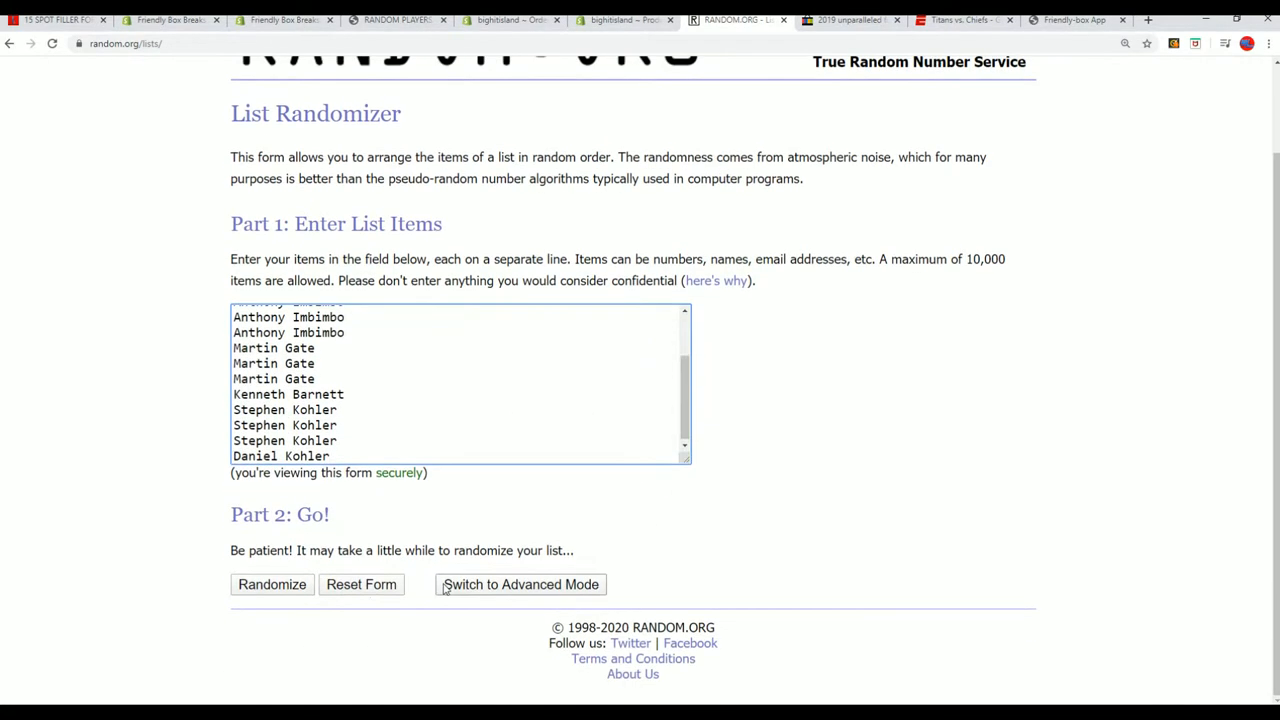
- Randomize the 15 filler names, then reshuffle them with Again! until seven orders have been drawn
left_click(272, 584)
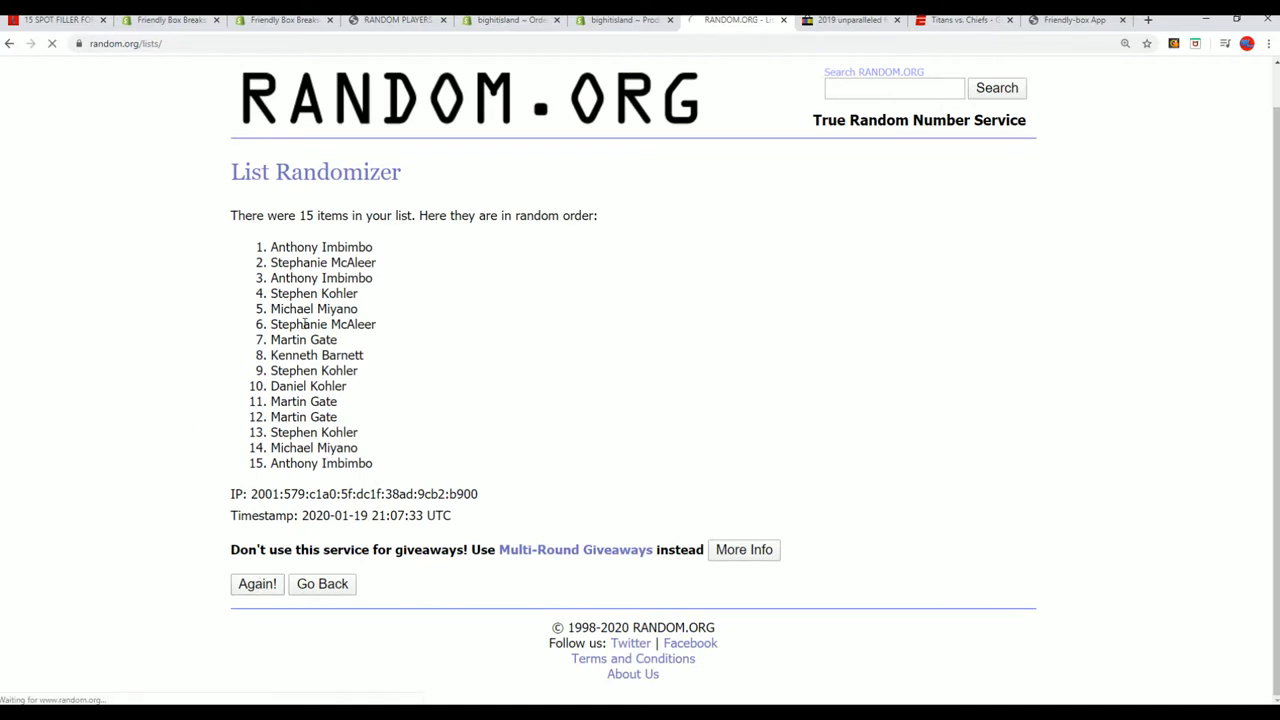
left_click(256, 584)
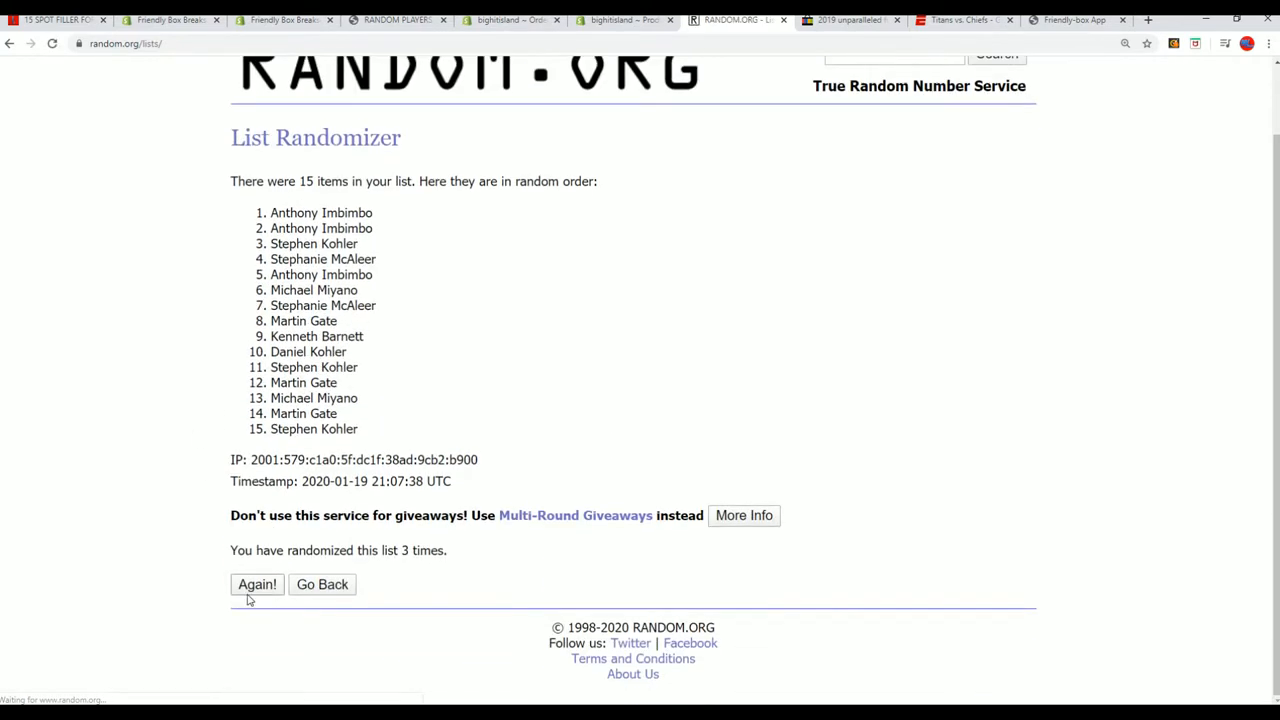
left_click(256, 584)
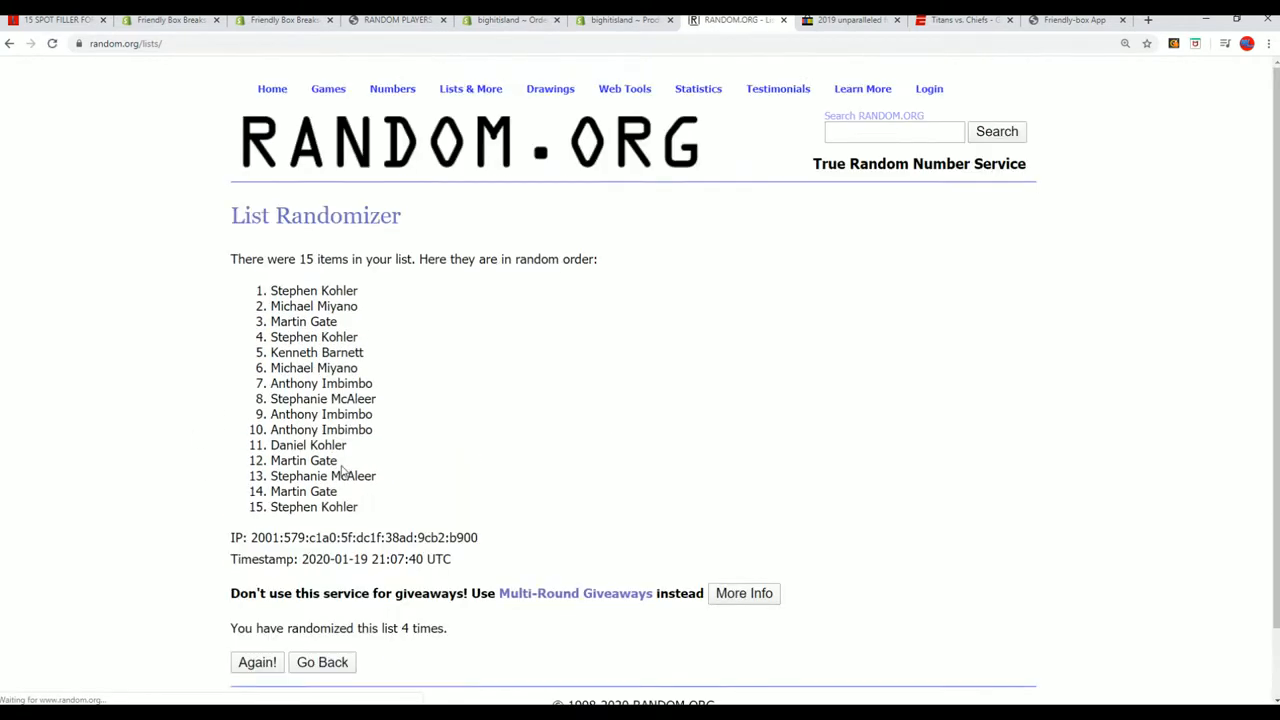
left_click(256, 662)
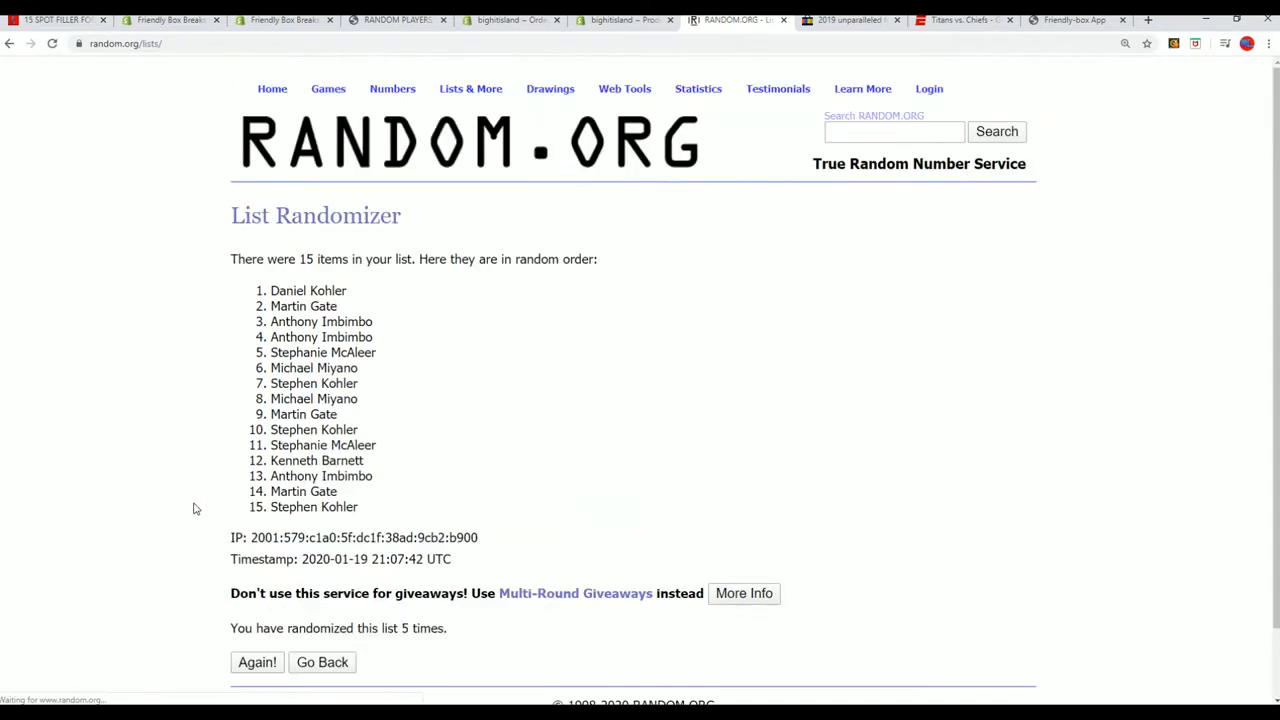
left_click(256, 662)
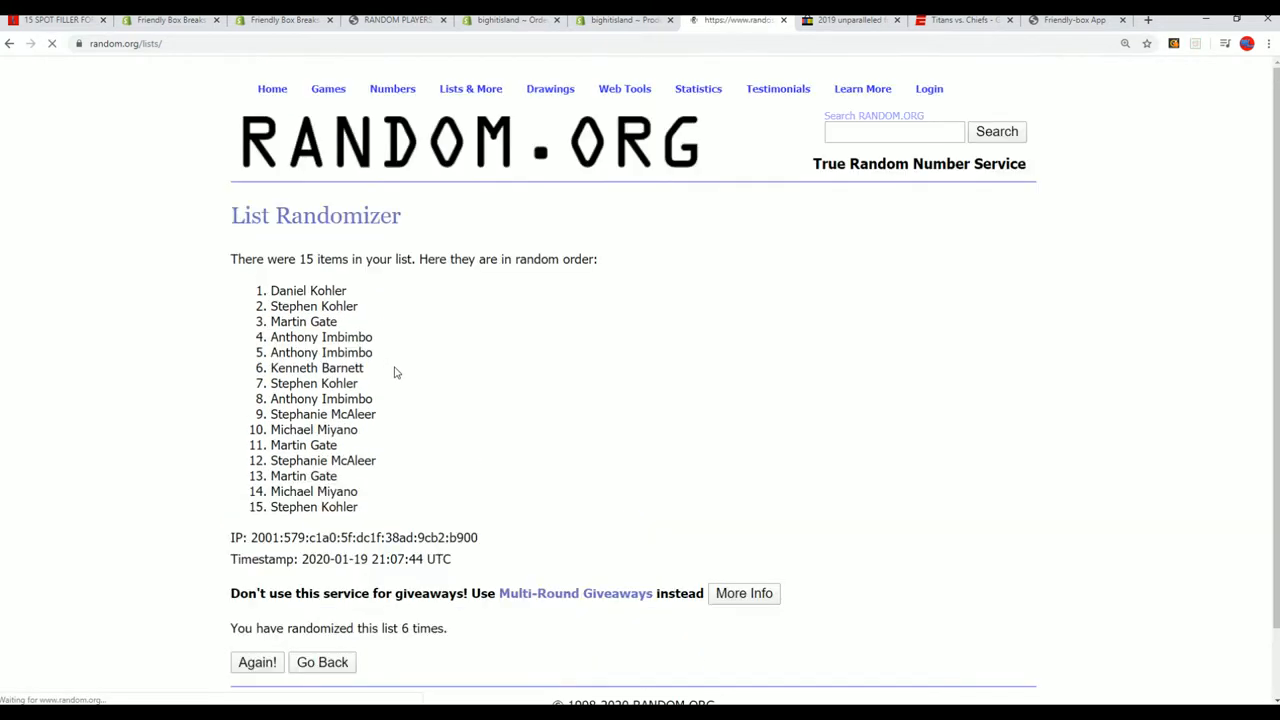
scroll("down", 3)
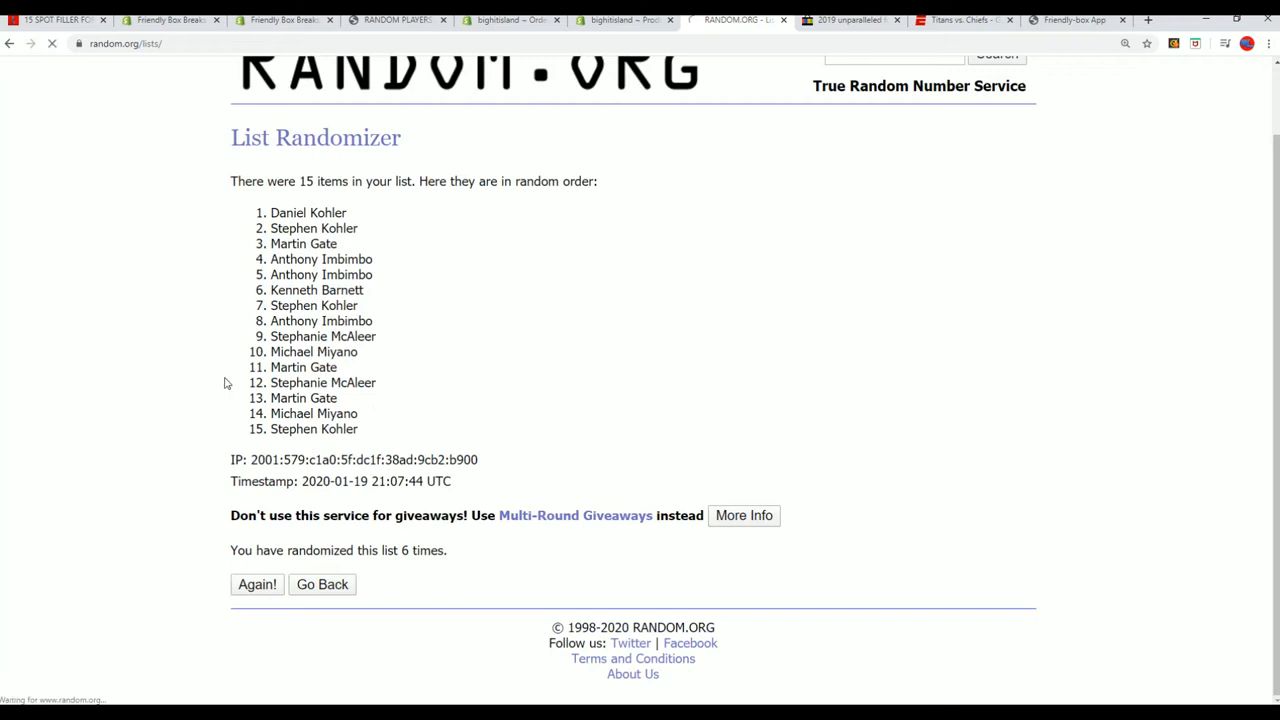
left_click(256, 584)
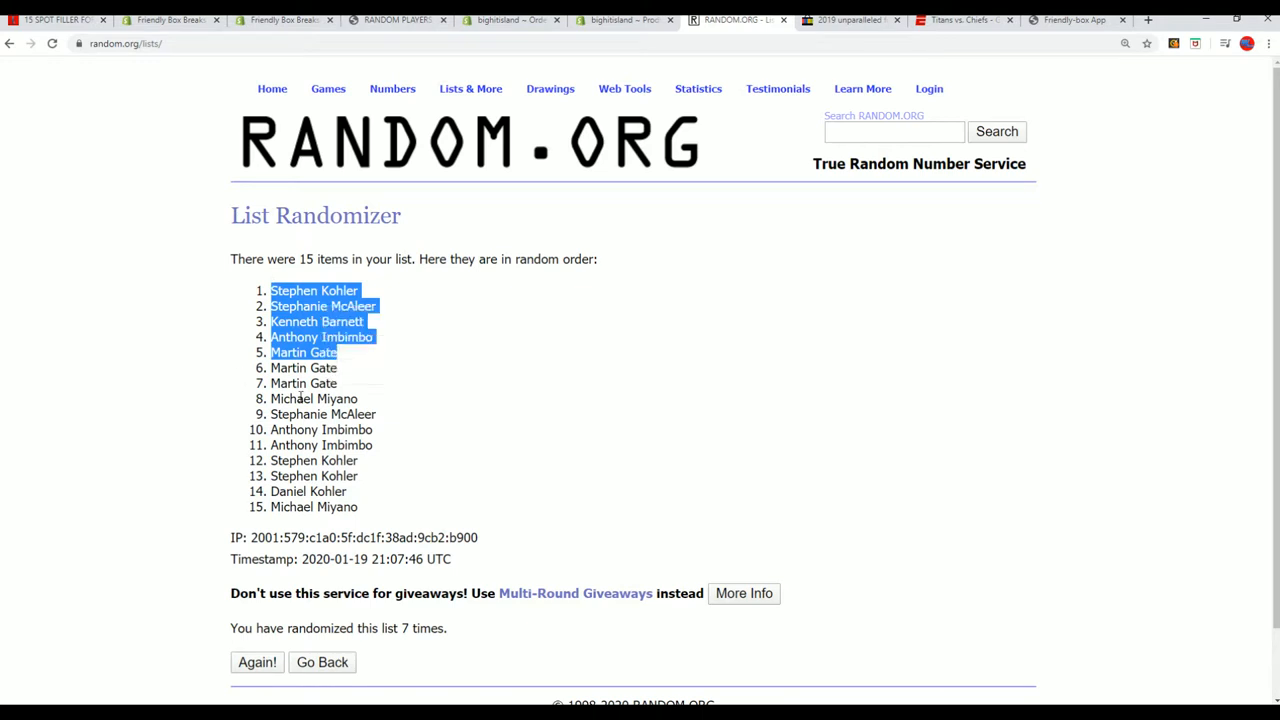
mouse_move(370, 324)
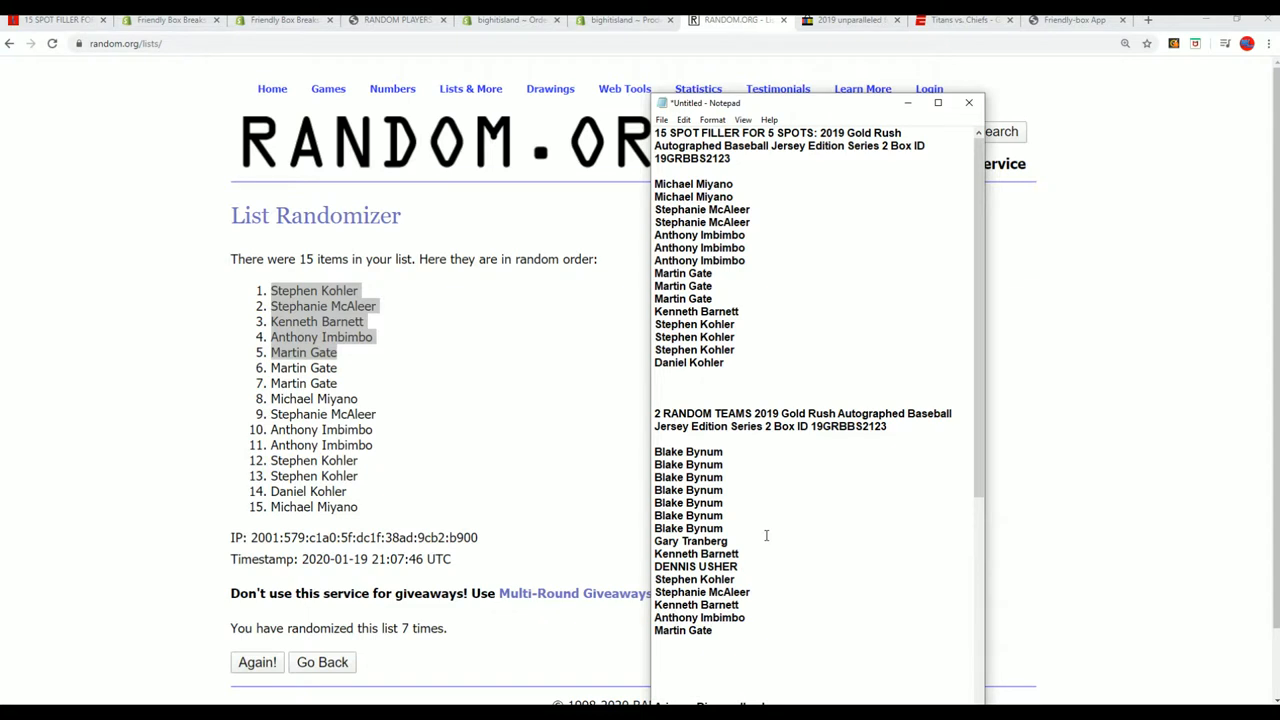
- Select the full team-spot name list in Notepad and copy it
left_click_drag(654, 452, 714, 630)
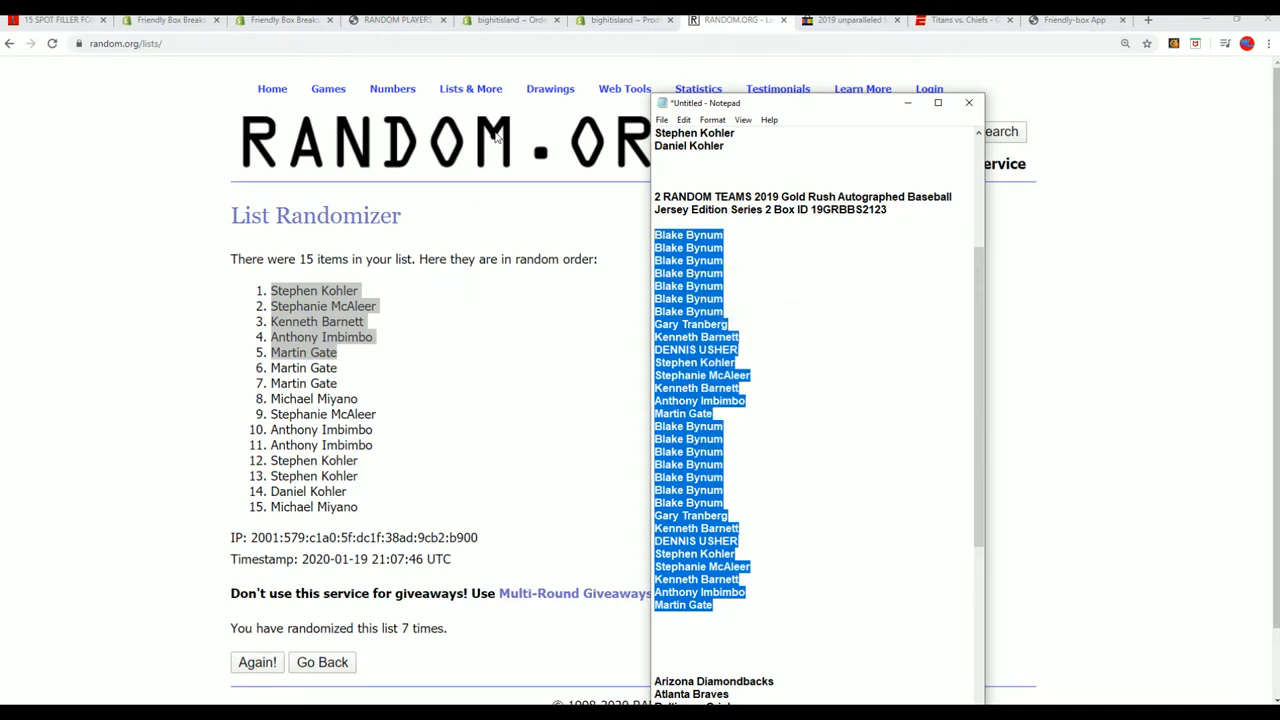
left_click(470, 88)
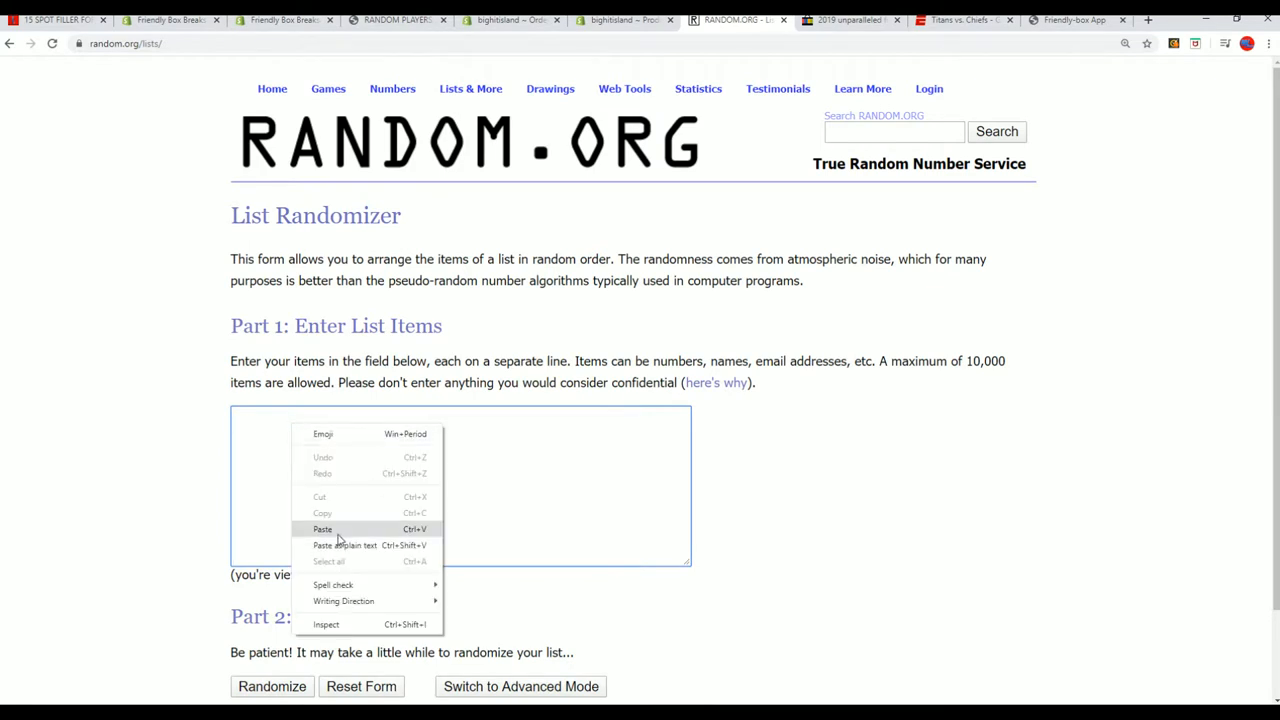
- Paste the 30 owner names into the list field and randomize them several times
left_click(322, 528)
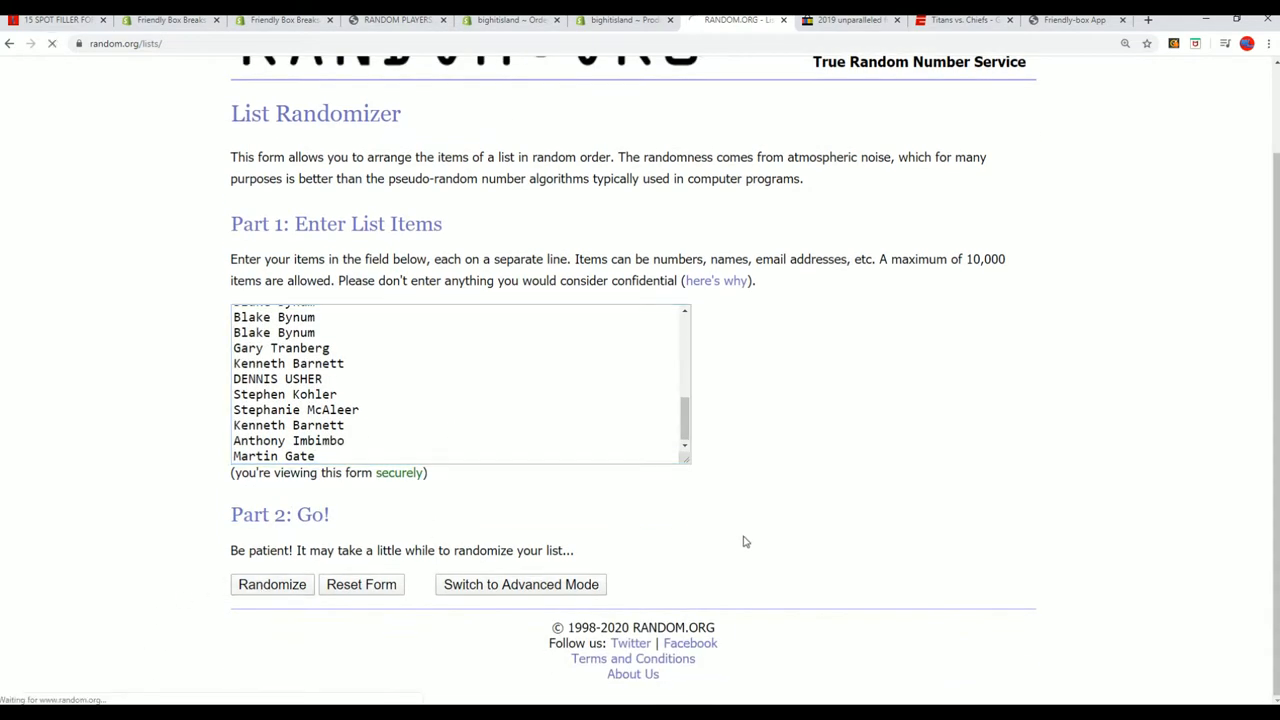
left_click(272, 584)
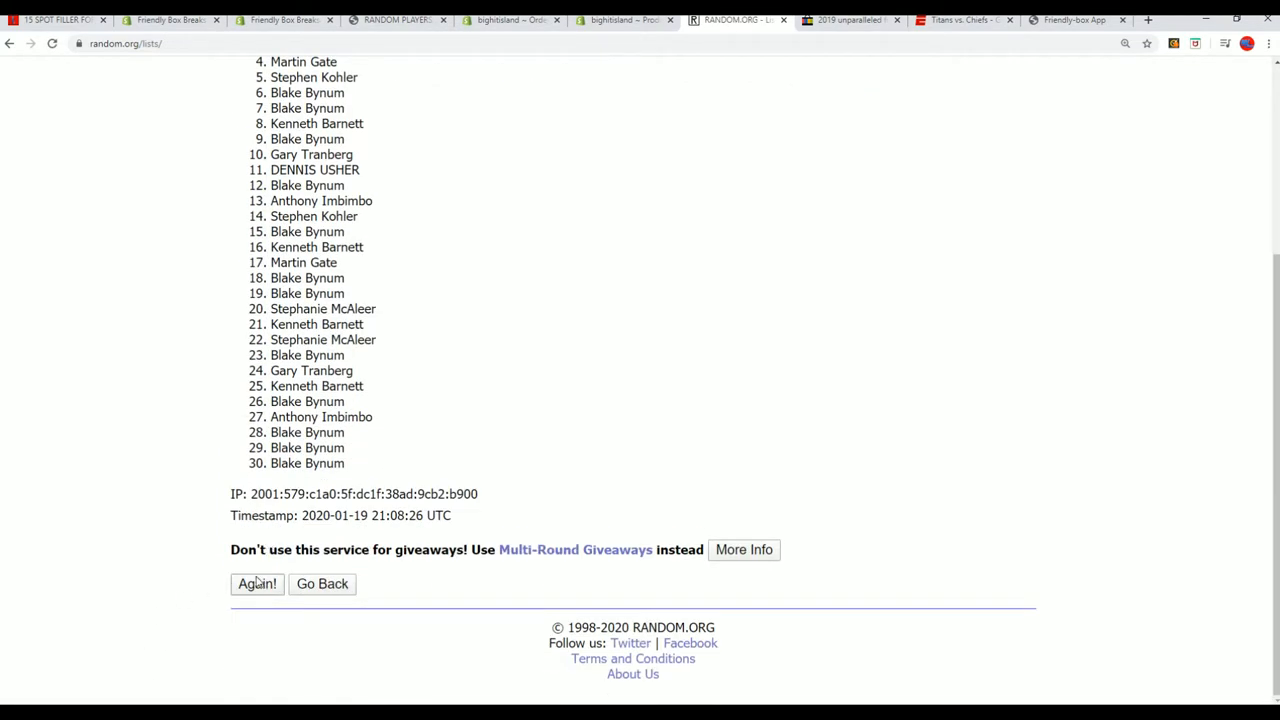
left_click(256, 584)
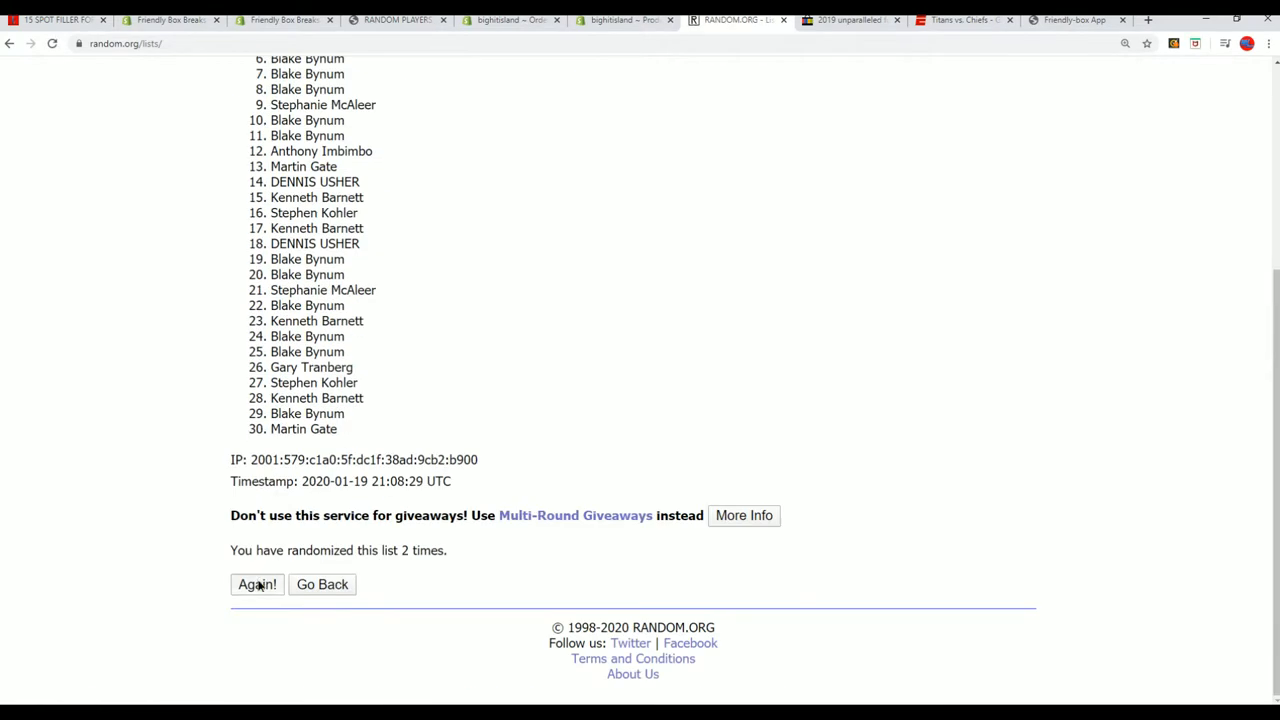
left_click(256, 584)
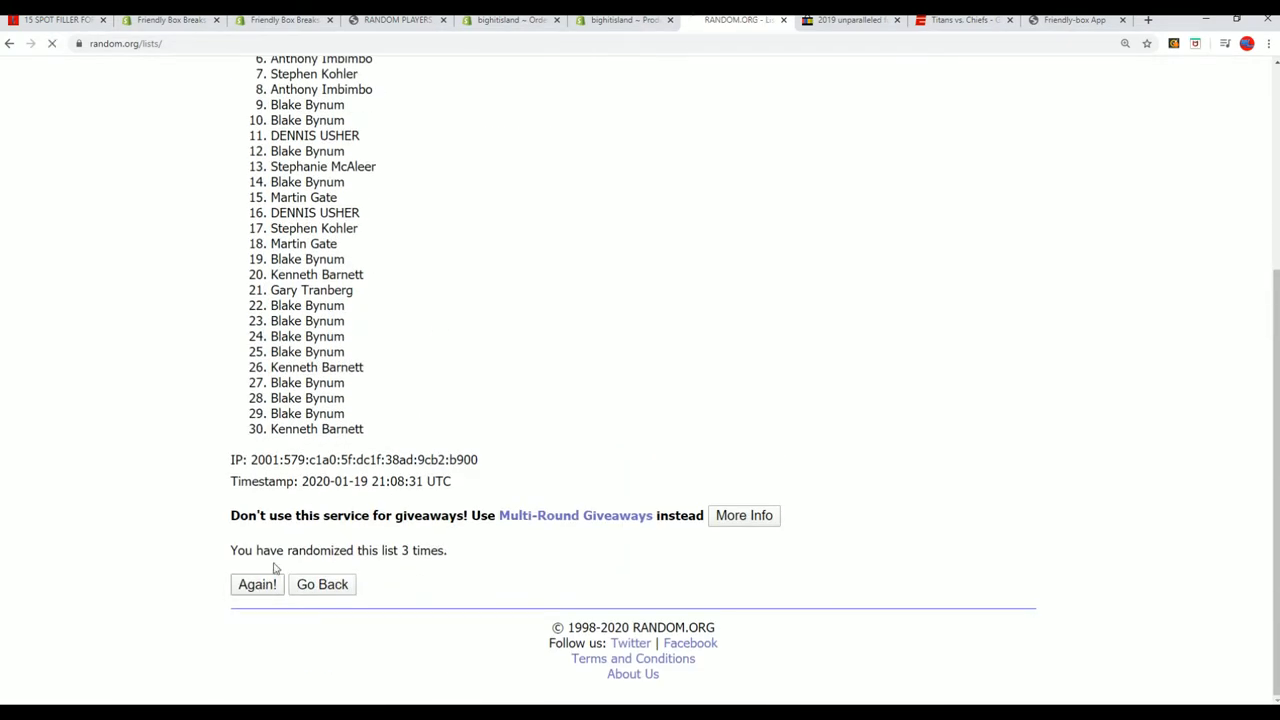
left_click(256, 584)
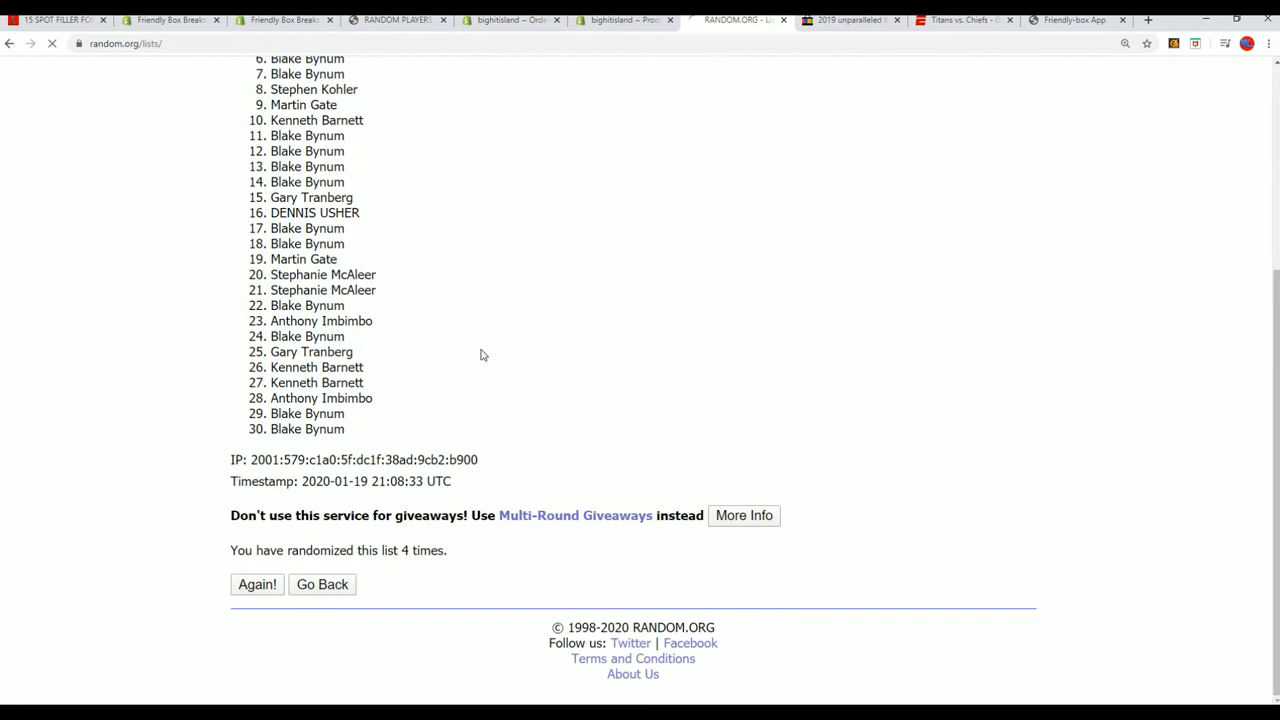
- Reshuffle the owners a few more times and copy the final numbered order
left_click(256, 584)
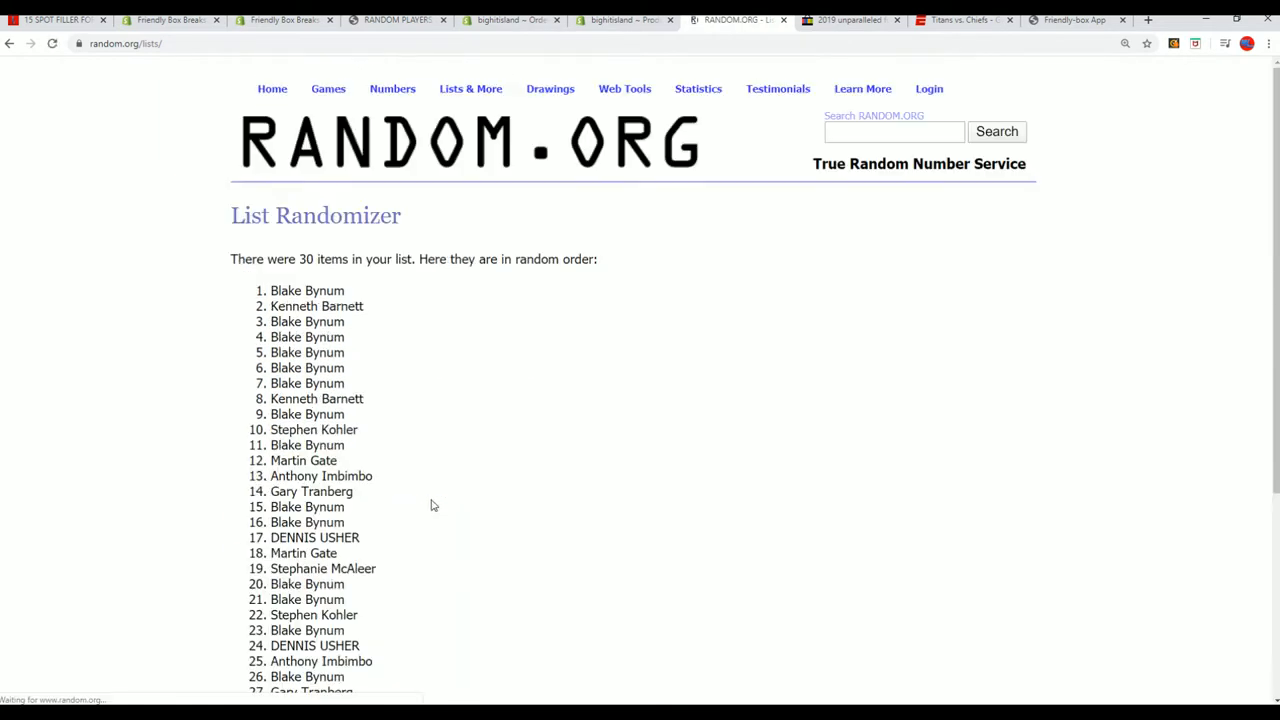
scroll("down", 3)
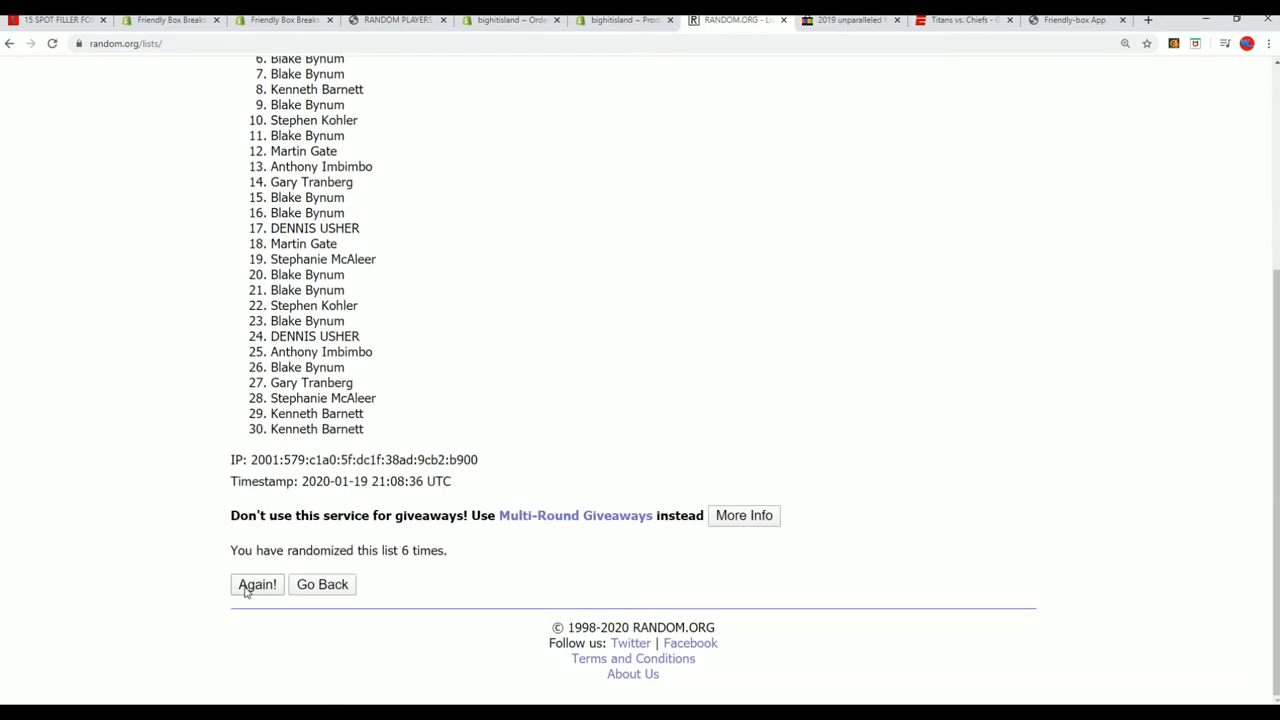
left_click(256, 584)
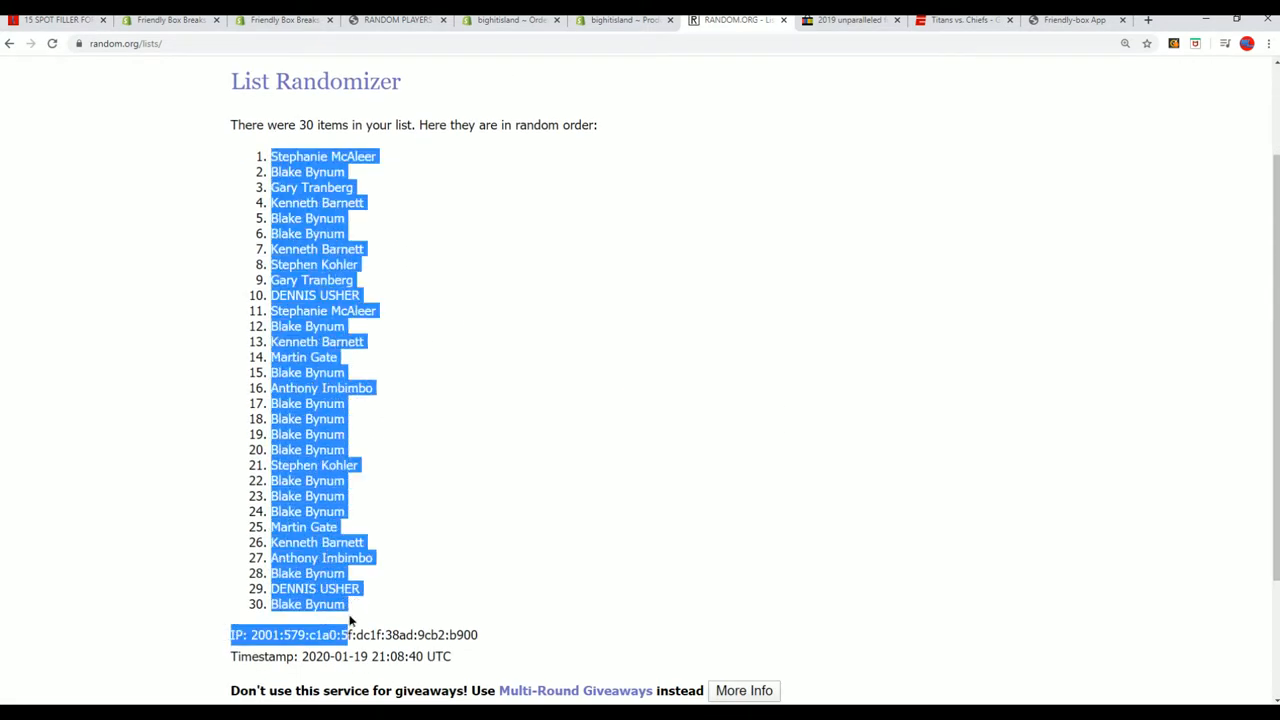
right_click(348, 620)
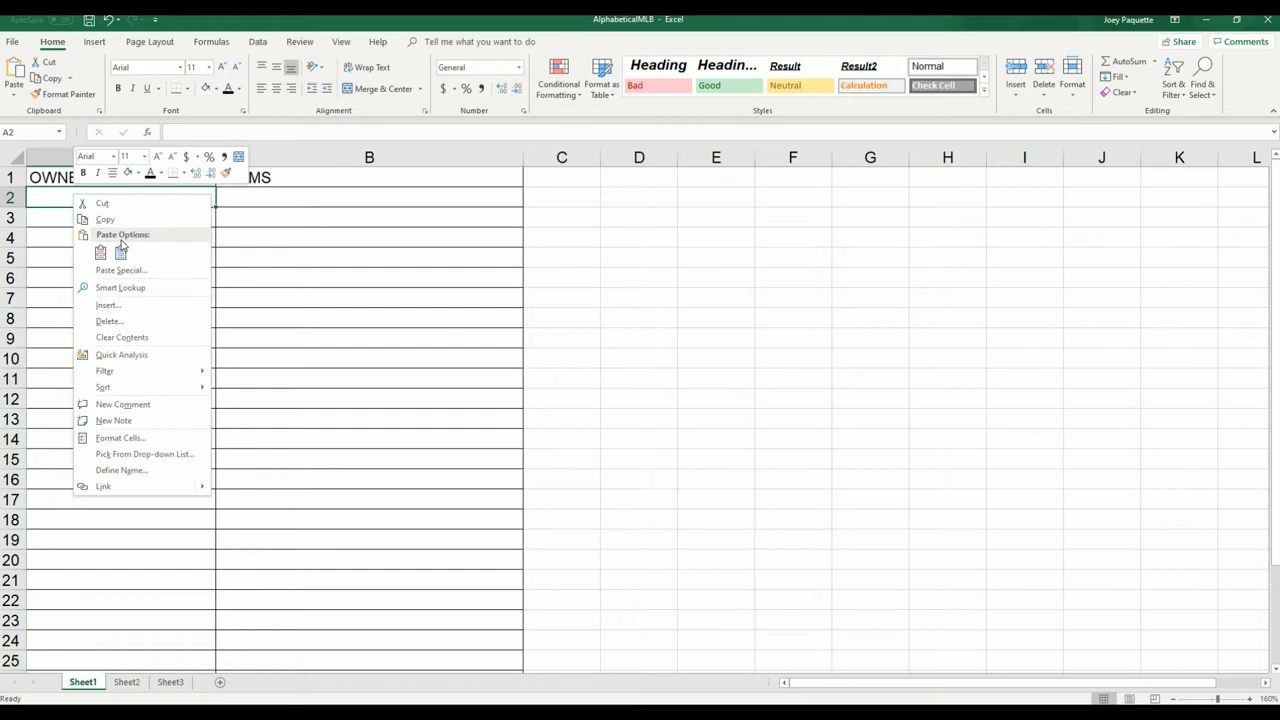
- Paste the shuffled owner names into column A under the OWNERS heading
left_click(100, 252)
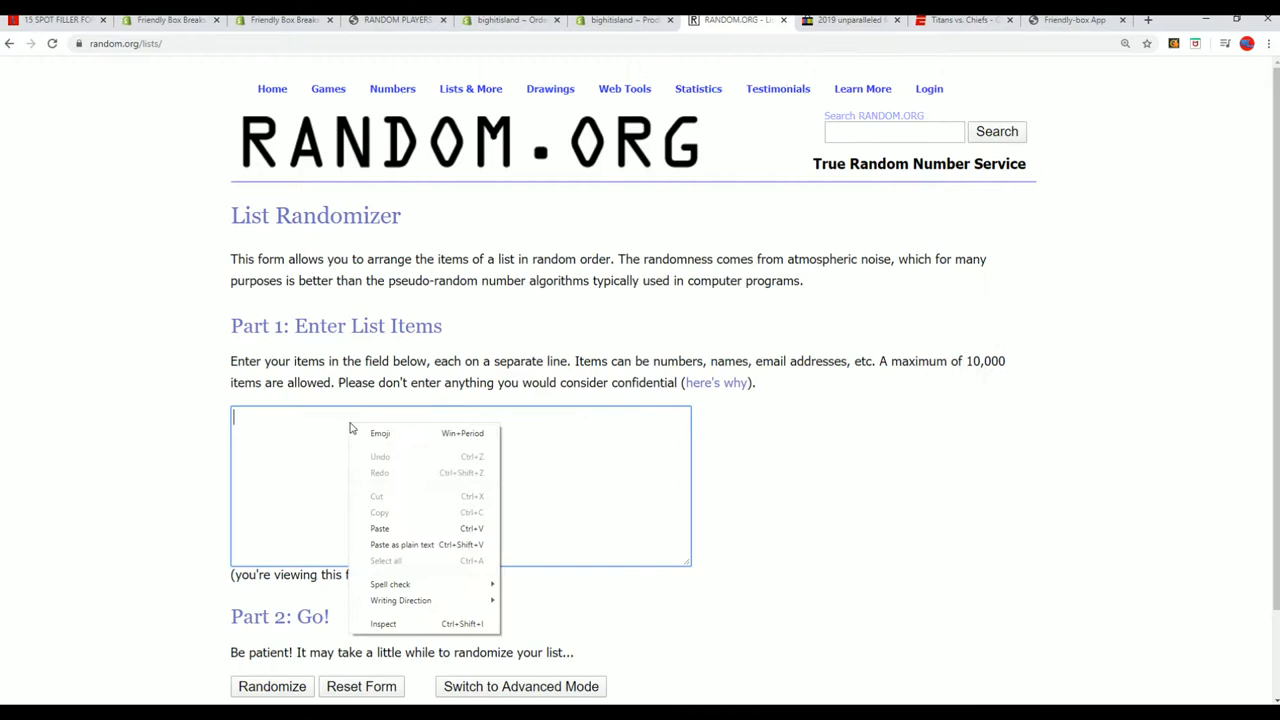
- Paste the 30 MLB teams into the list field and randomize them six times
left_click(380, 528)
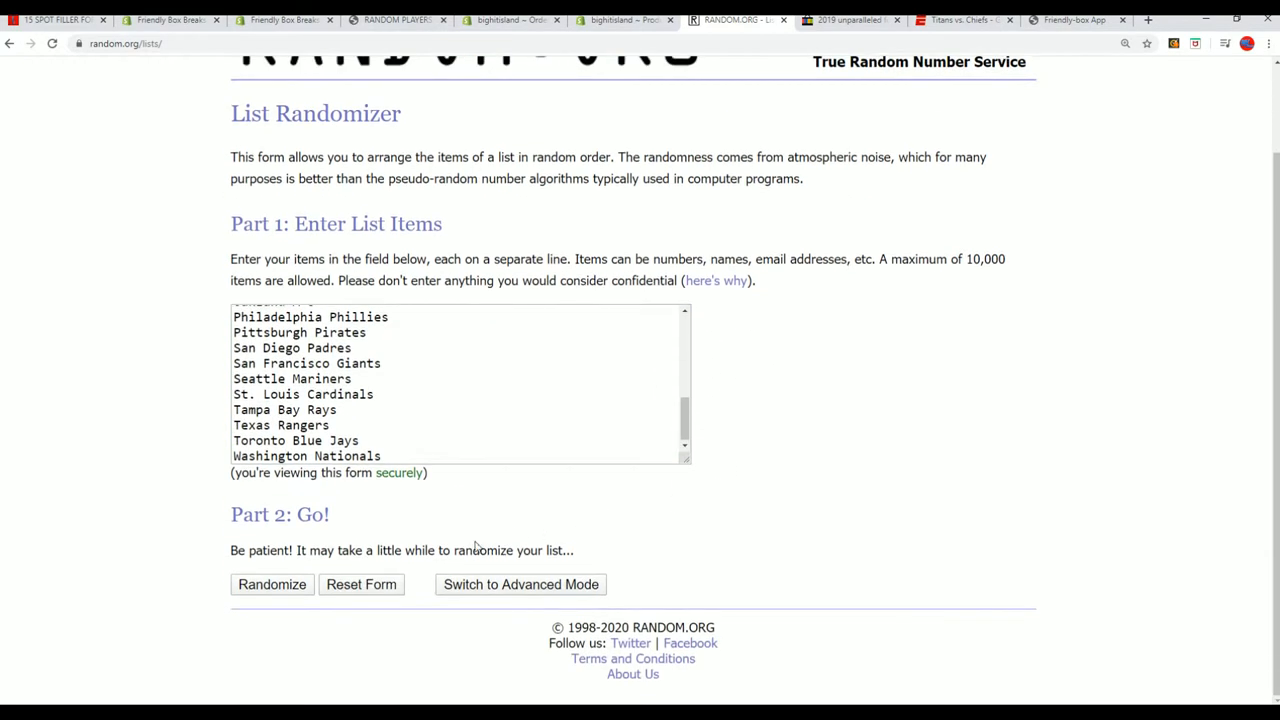
left_click(272, 584)
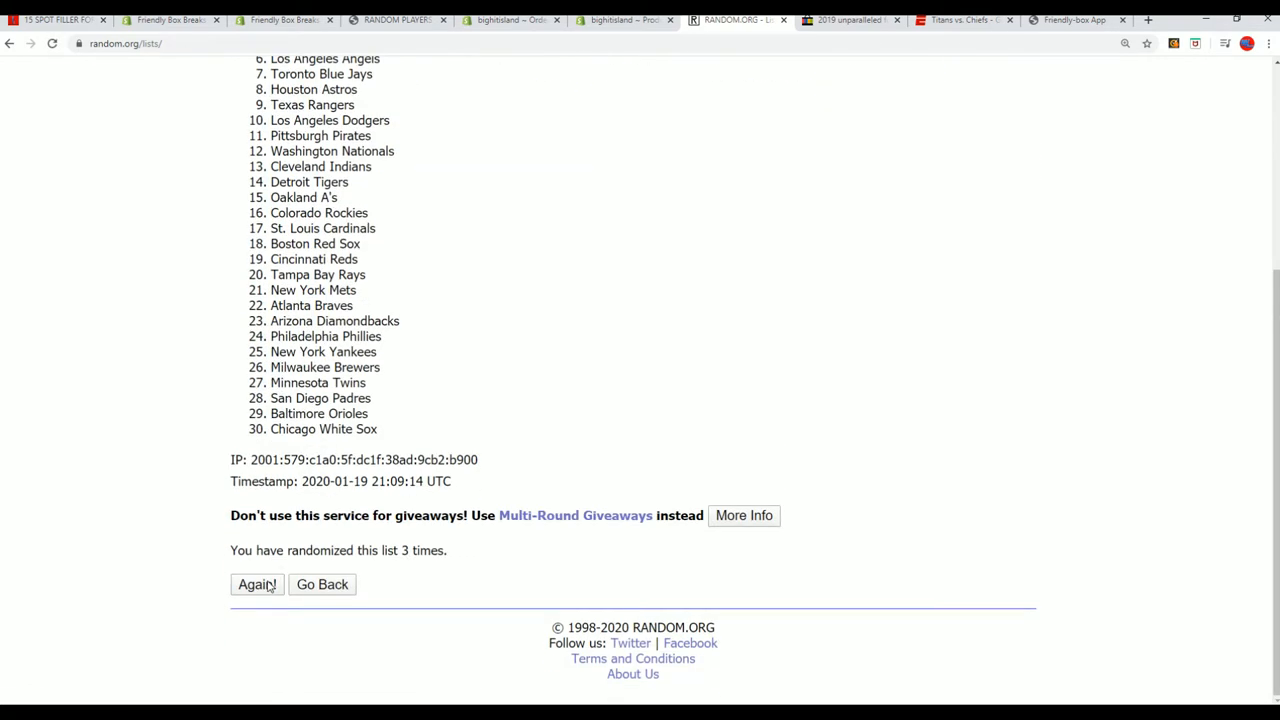
left_click(256, 584)
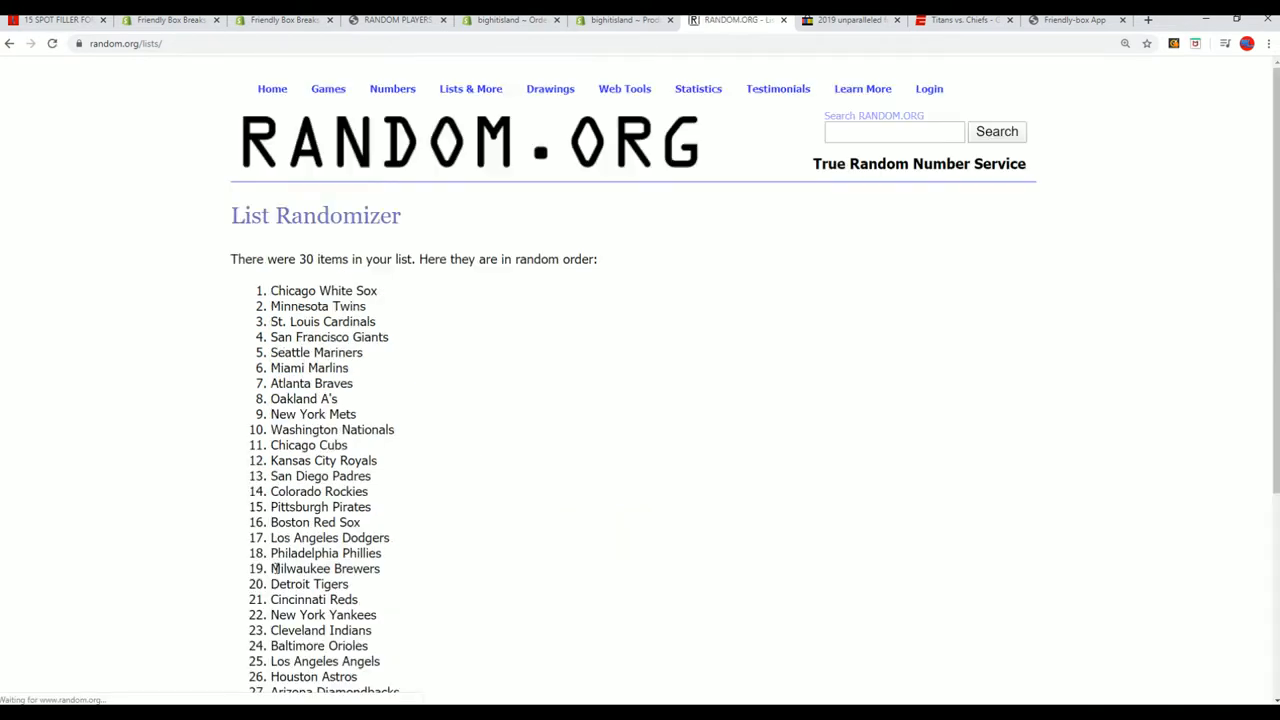
scroll("down", 3)
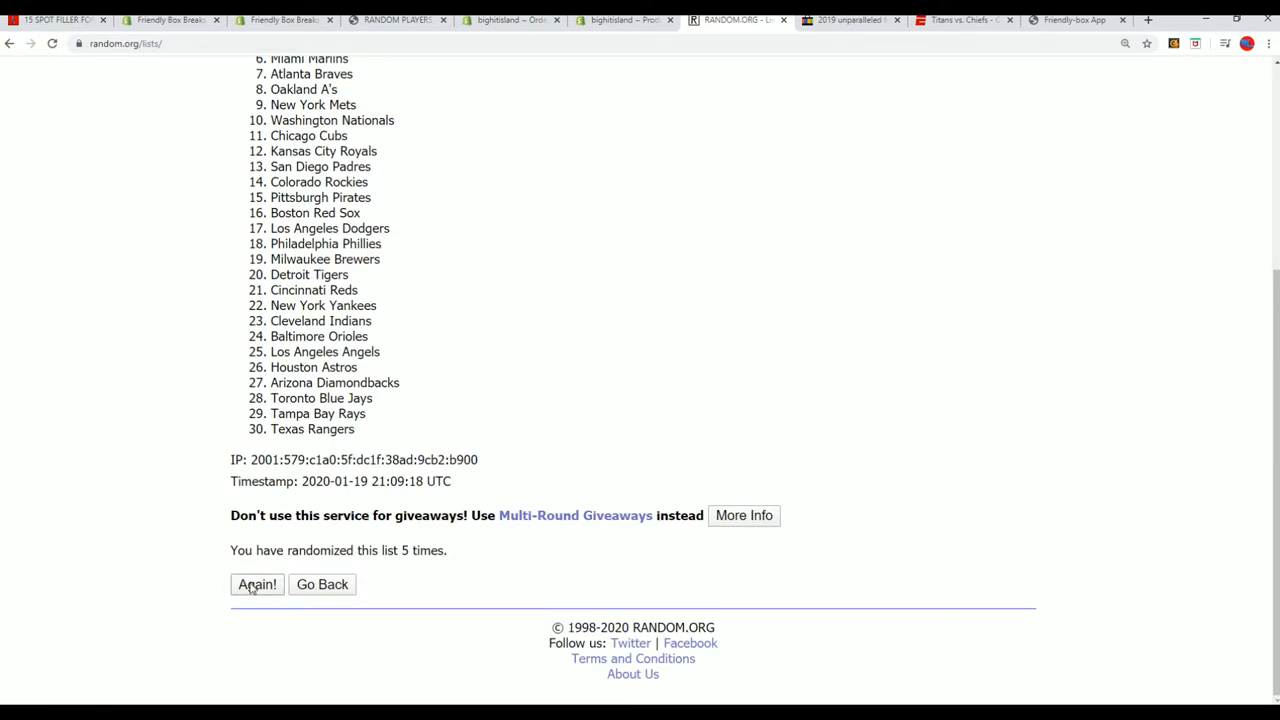
left_click(256, 584)
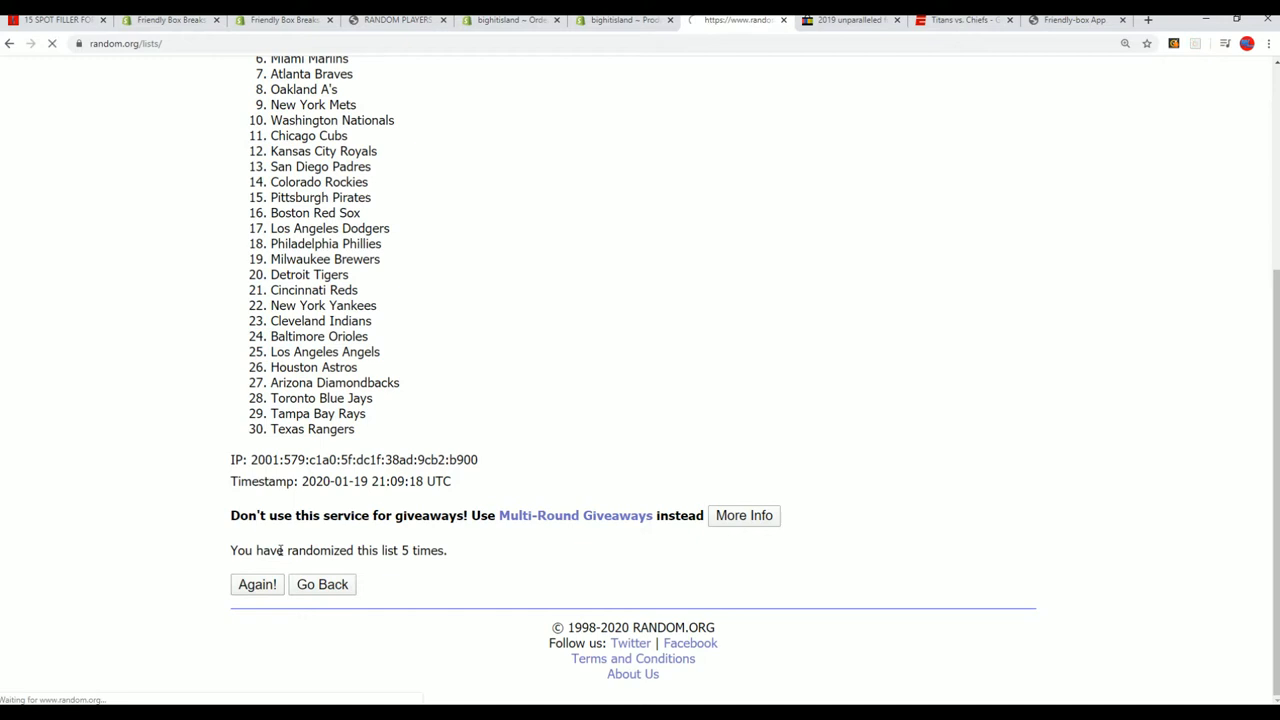
left_click(256, 584)
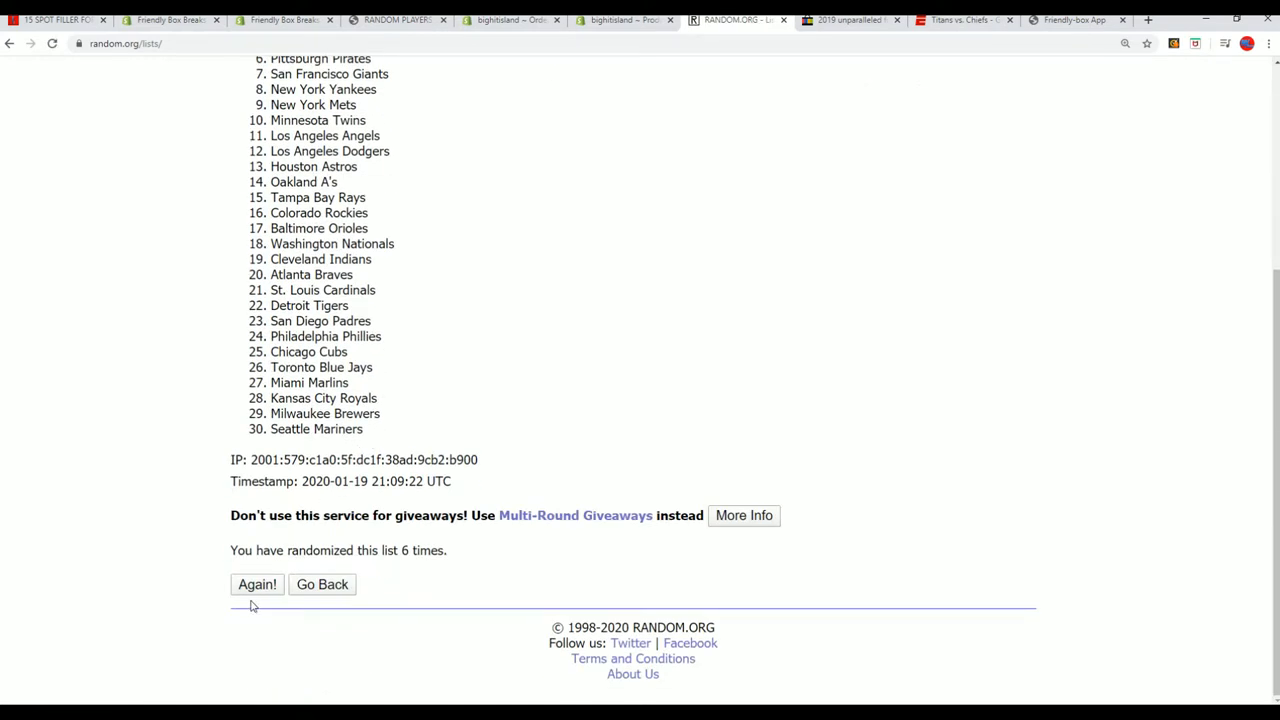
left_click(256, 584)
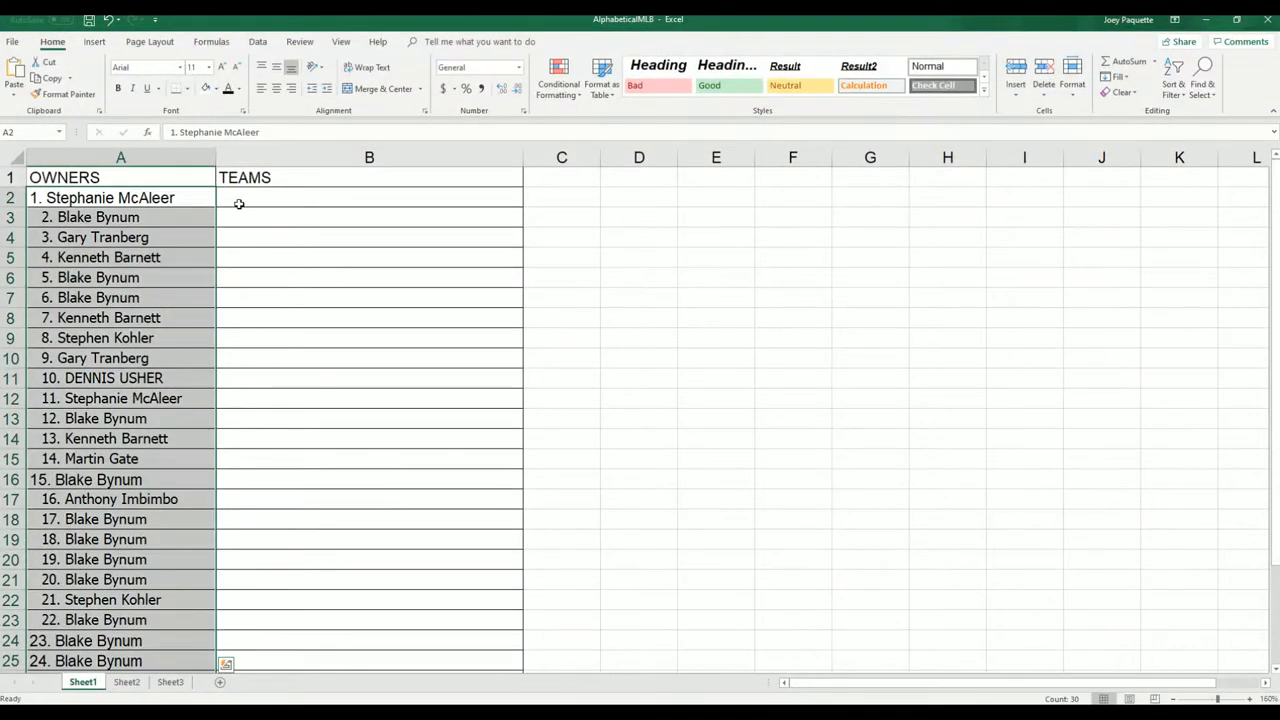
- Paste the shuffled teams into column B from B2 and narrow column A to fit the owner names
key("ctrl+v")
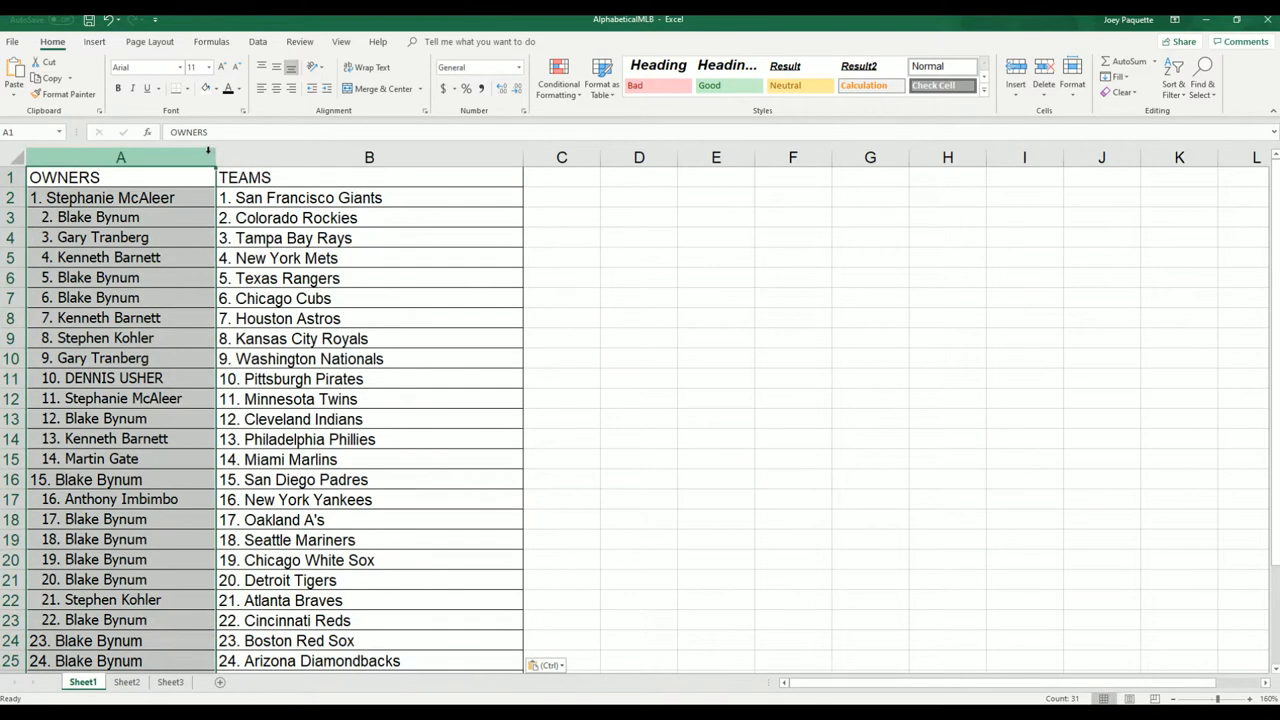
left_click_drag(212, 156, 196, 156)
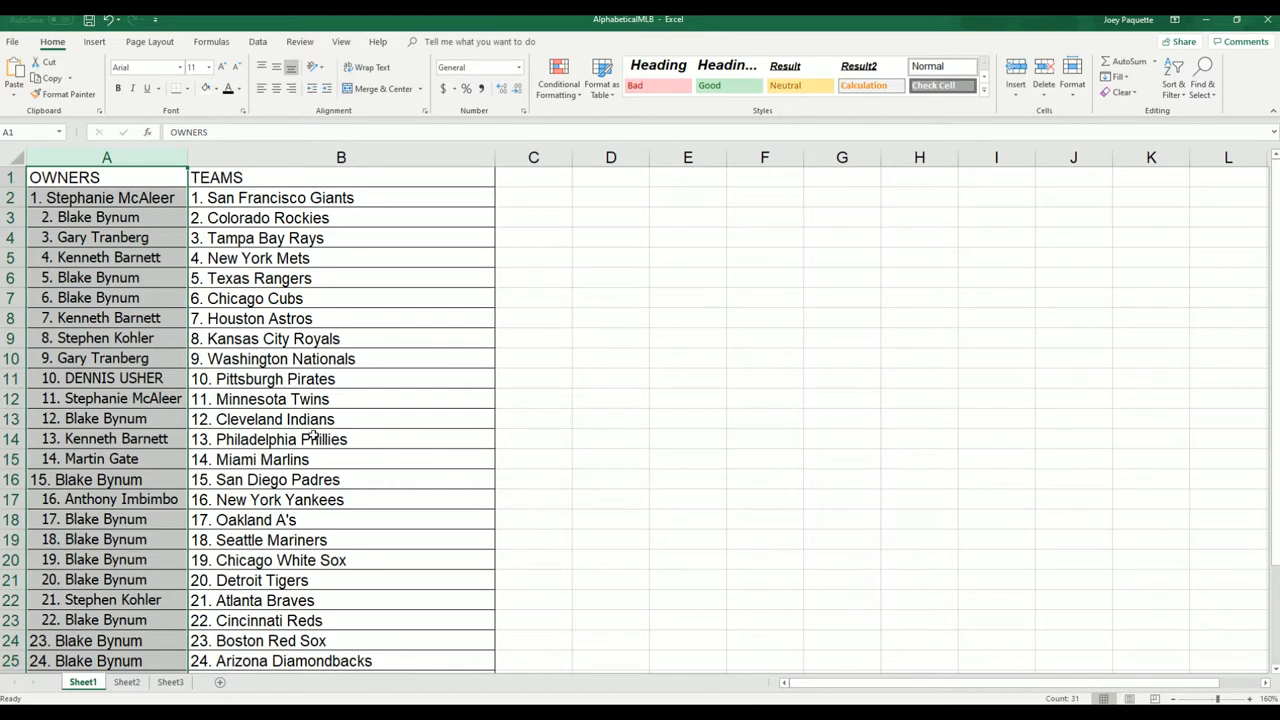
scroll("down", 3)
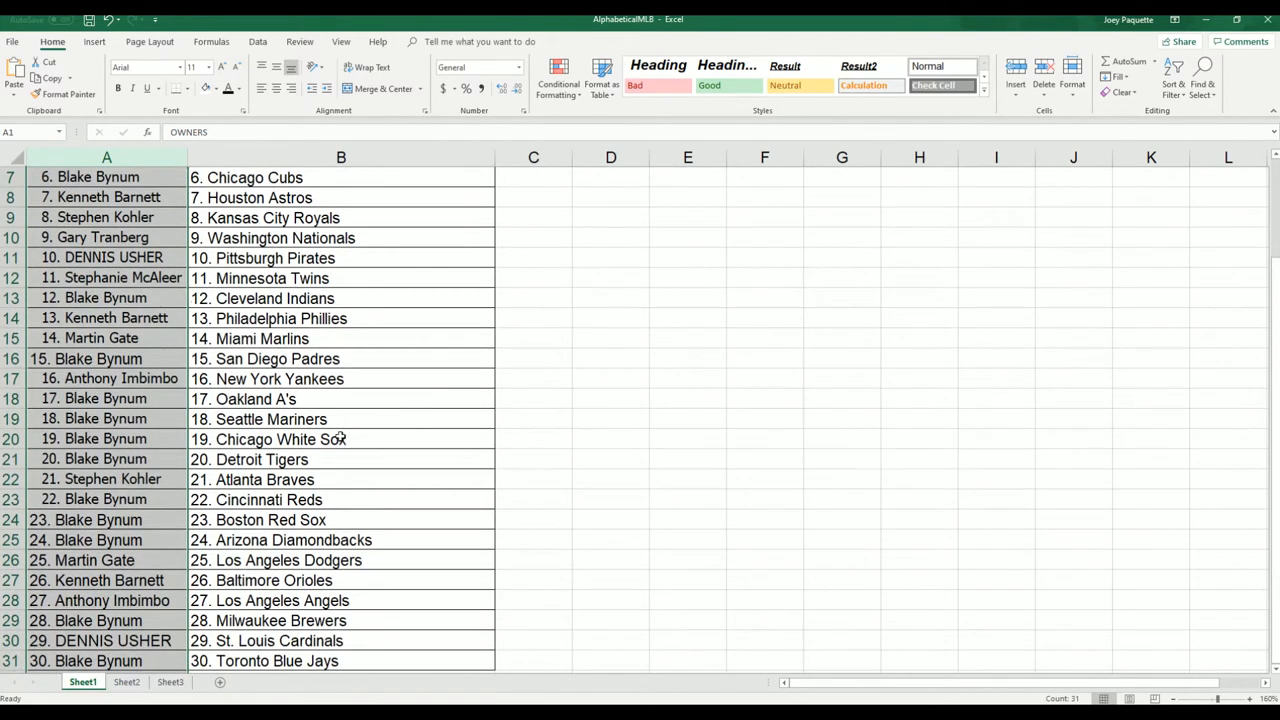